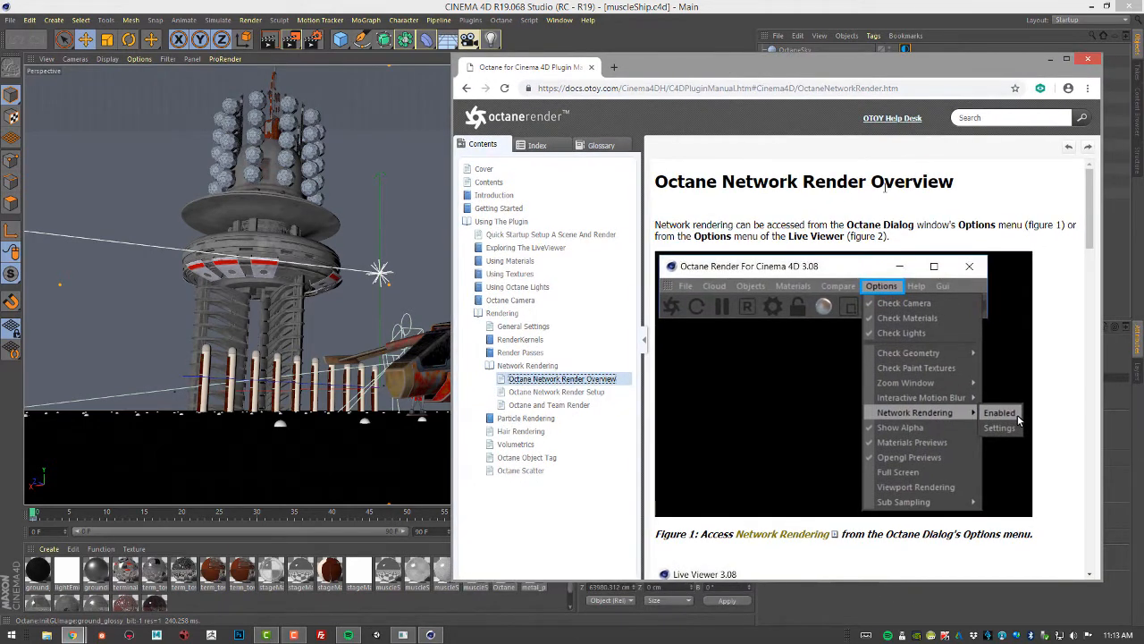
mouse_move(809, 197)
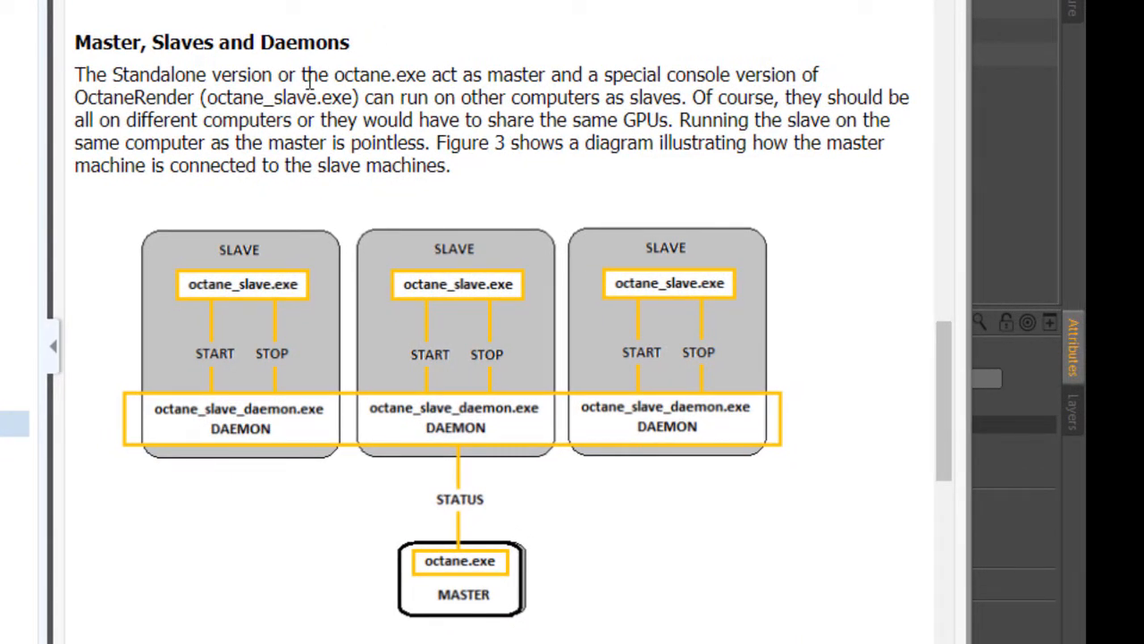
mouse_move(398, 545)
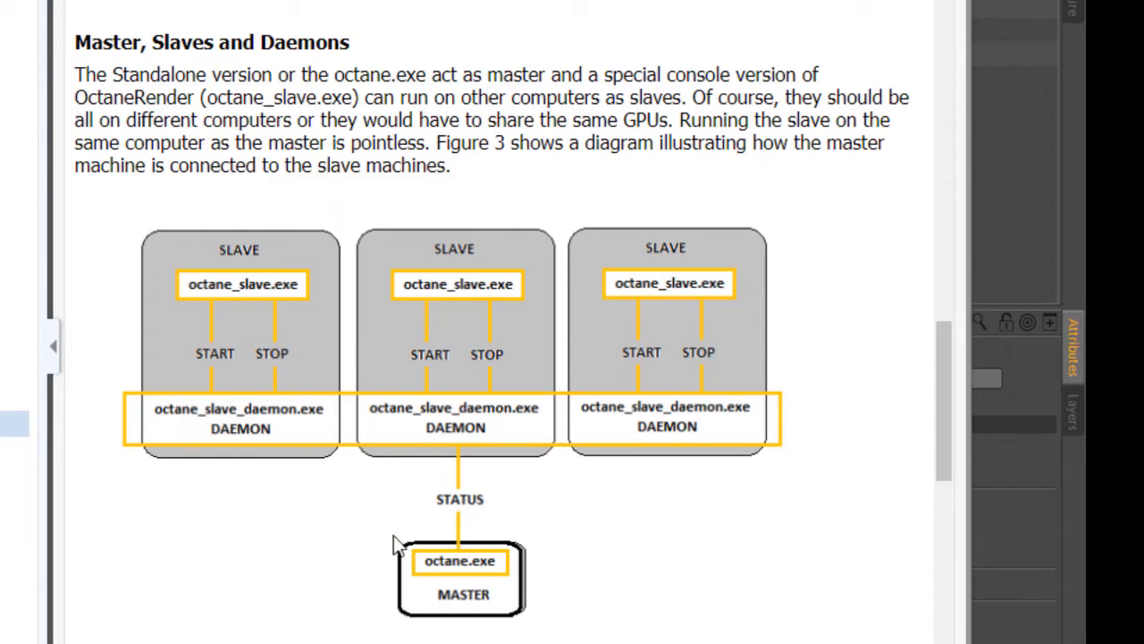
mouse_move(438, 347)
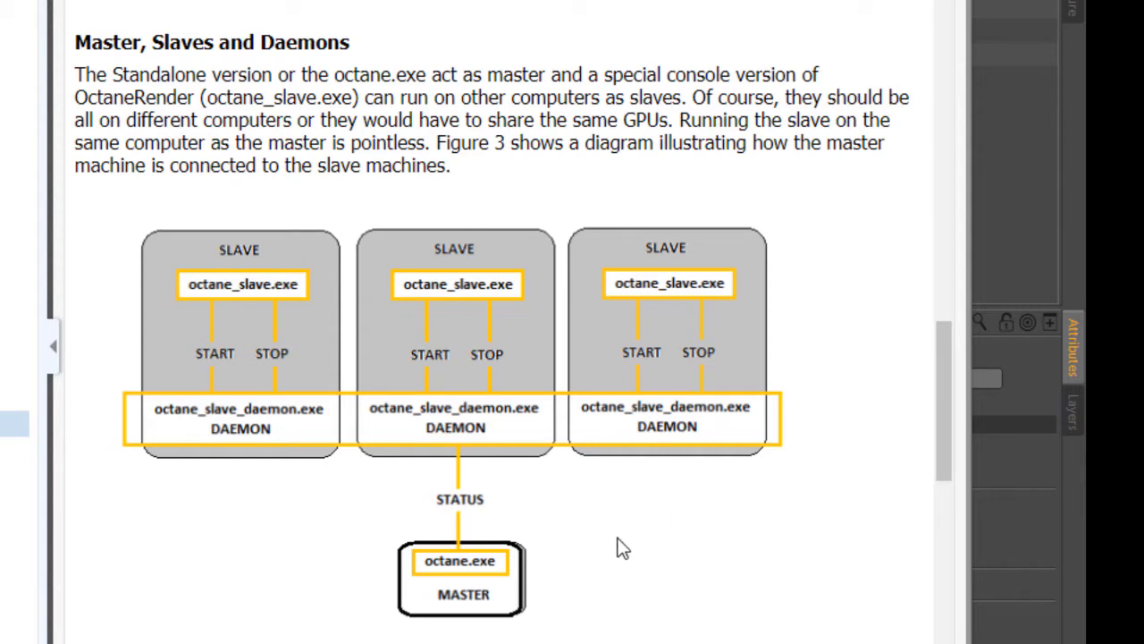
mouse_move(550, 626)
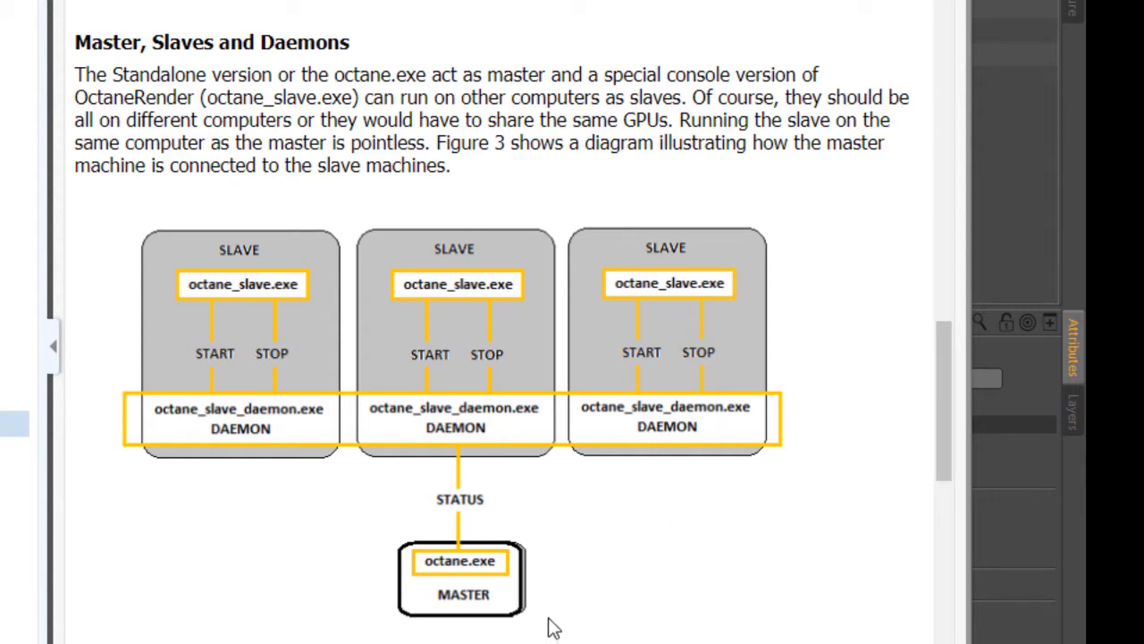
mouse_move(345, 525)
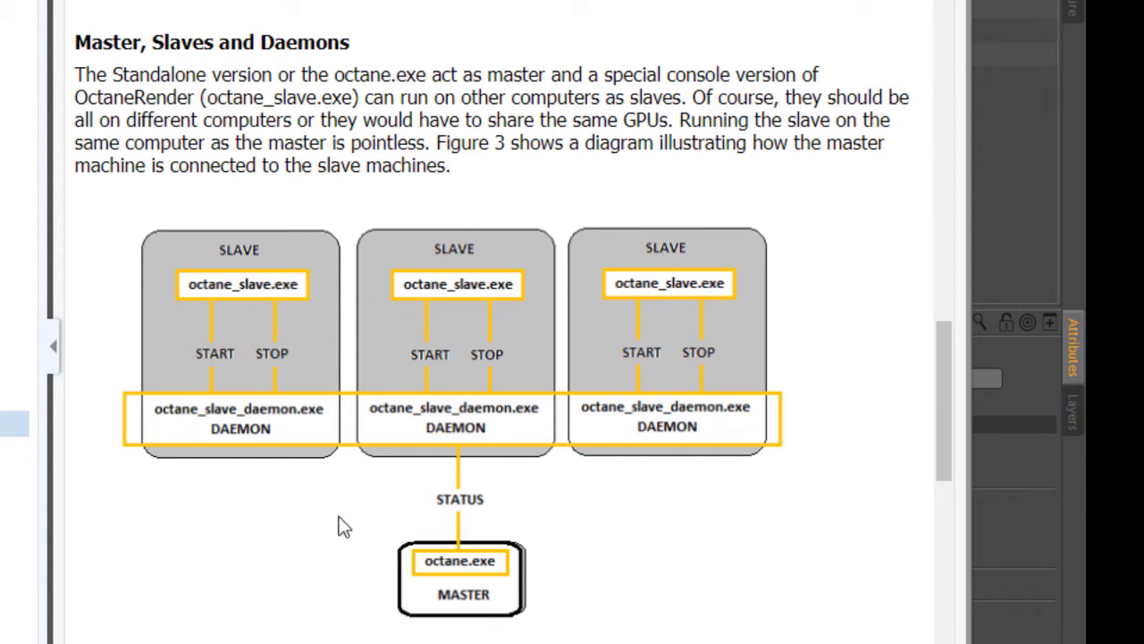
mouse_move(592, 266)
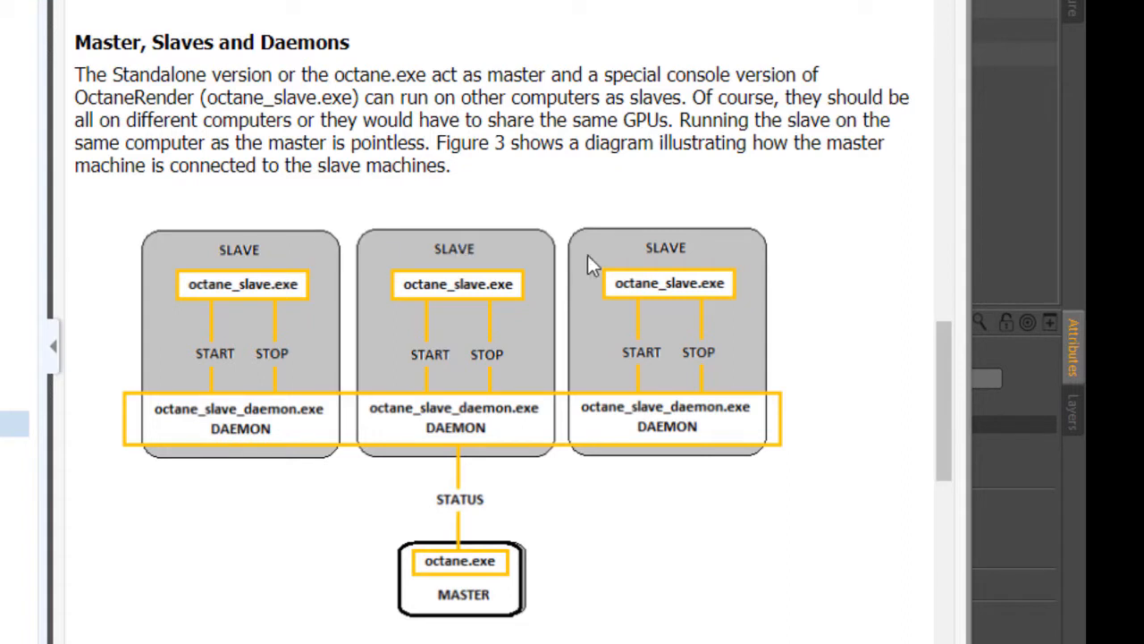
mouse_move(641, 585)
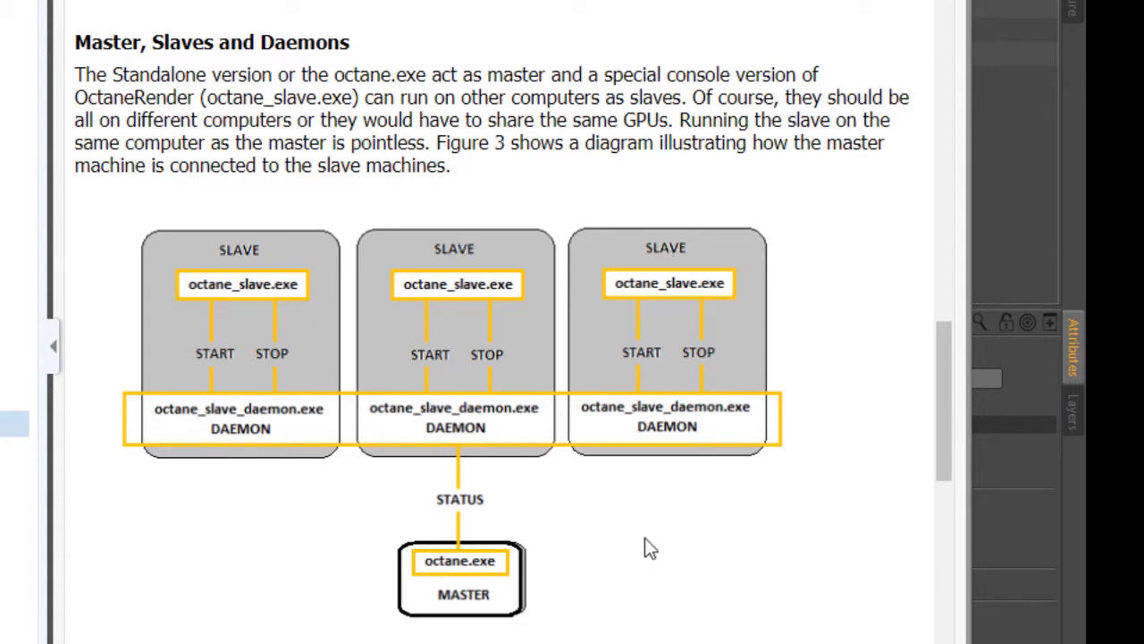
mouse_move(644, 548)
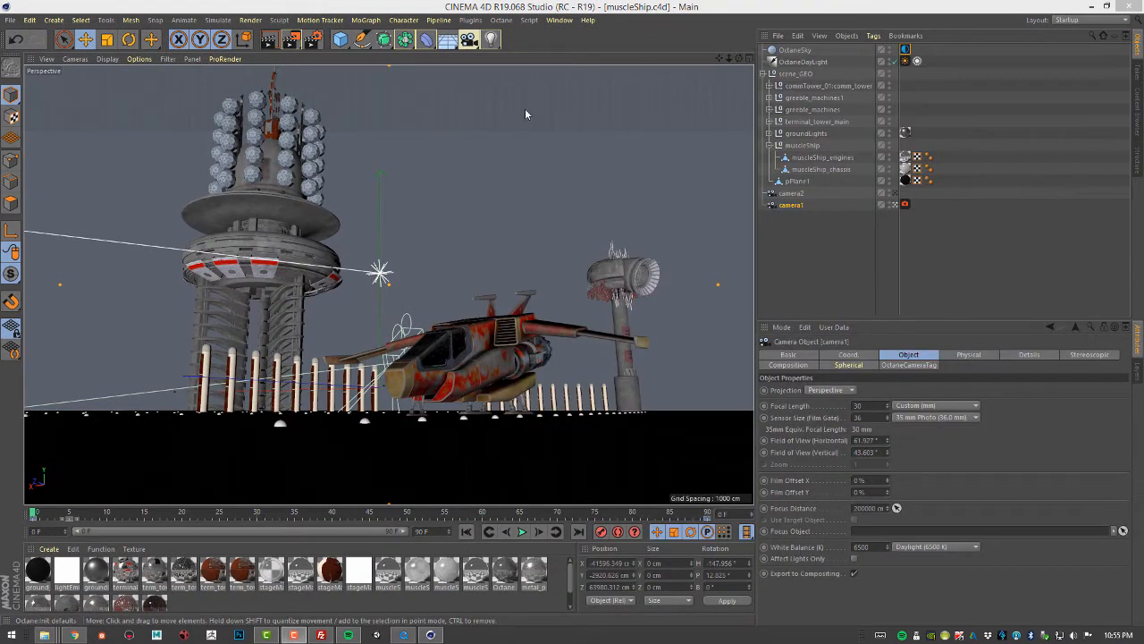
Open the Octane Render window from the Octane menu and move it higher over the viewport
click(501, 19)
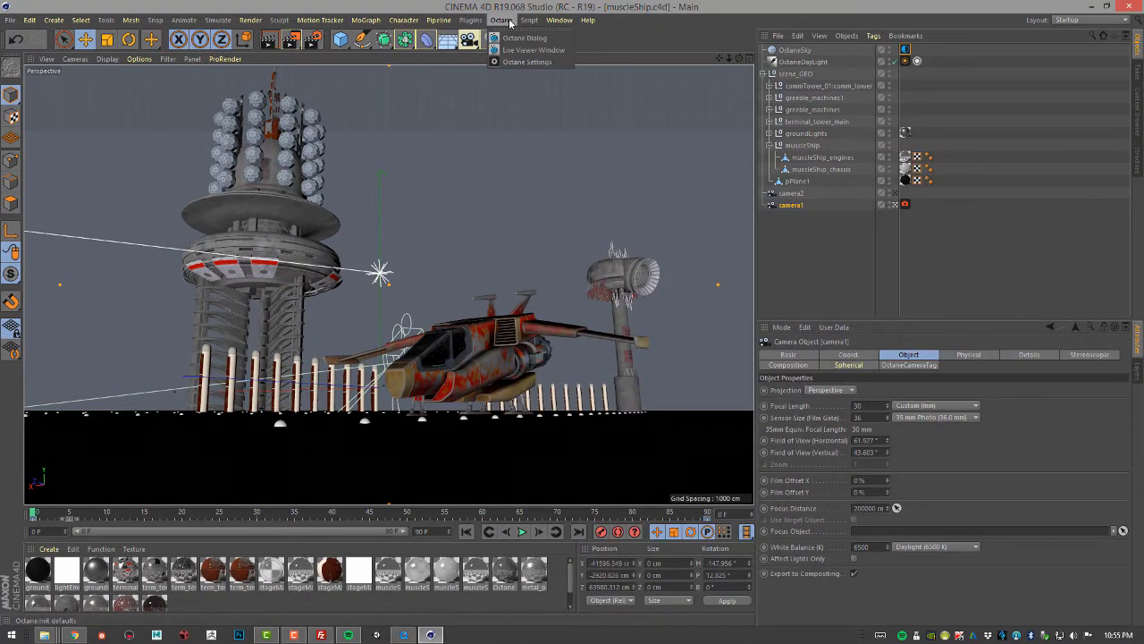
click(524, 38)
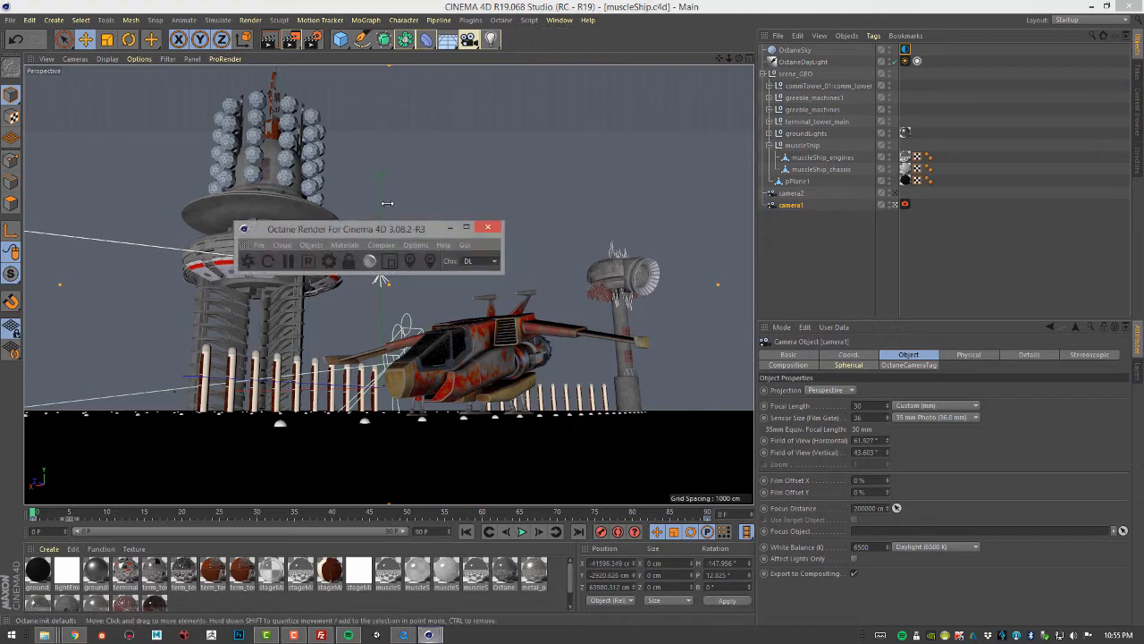
drag(346, 228, 505, 199)
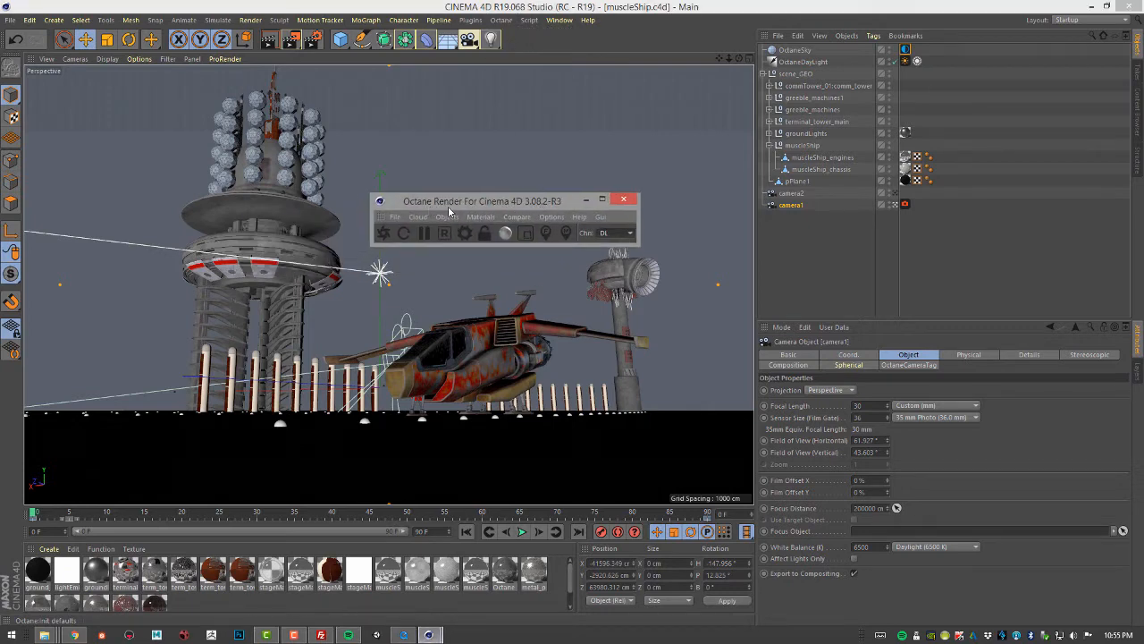
mouse_move(528, 210)
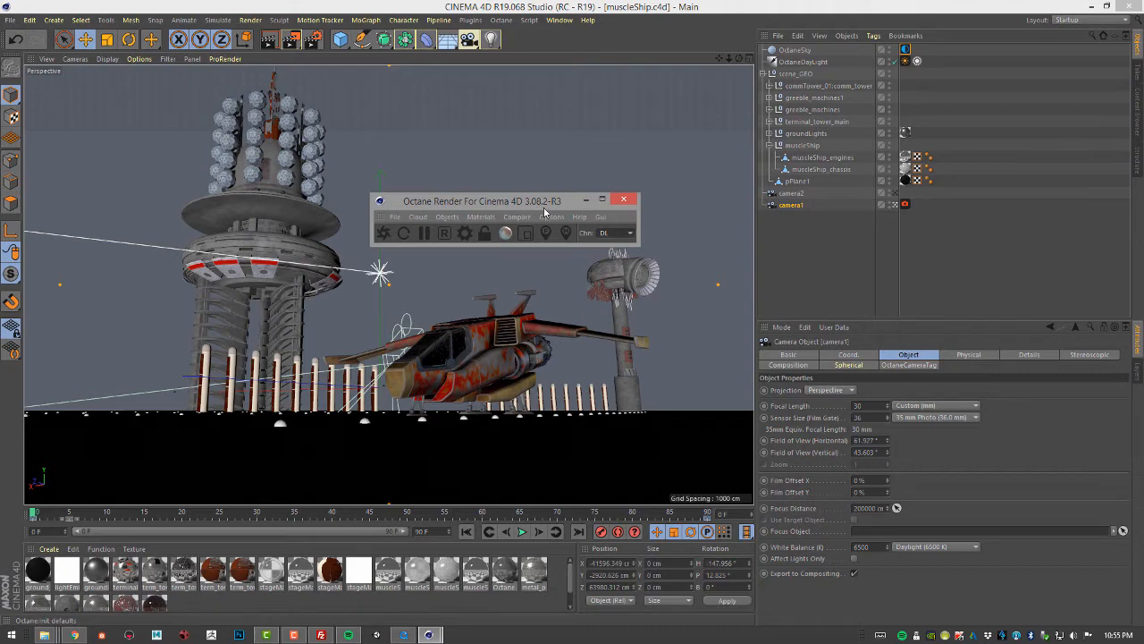
mouse_move(608, 220)
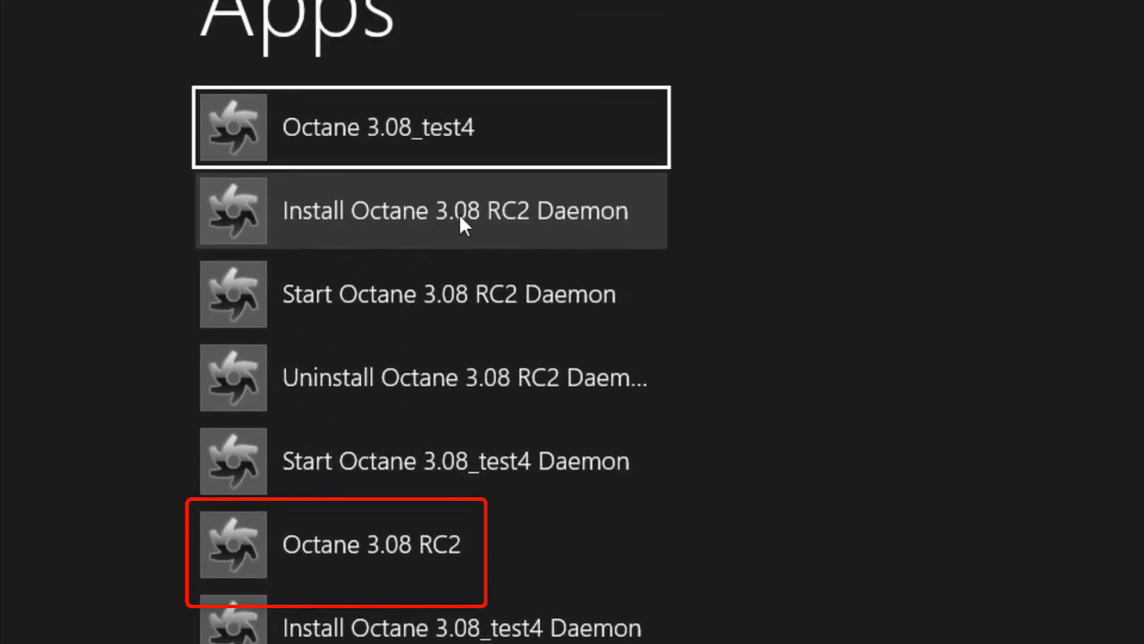
mouse_move(577, 224)
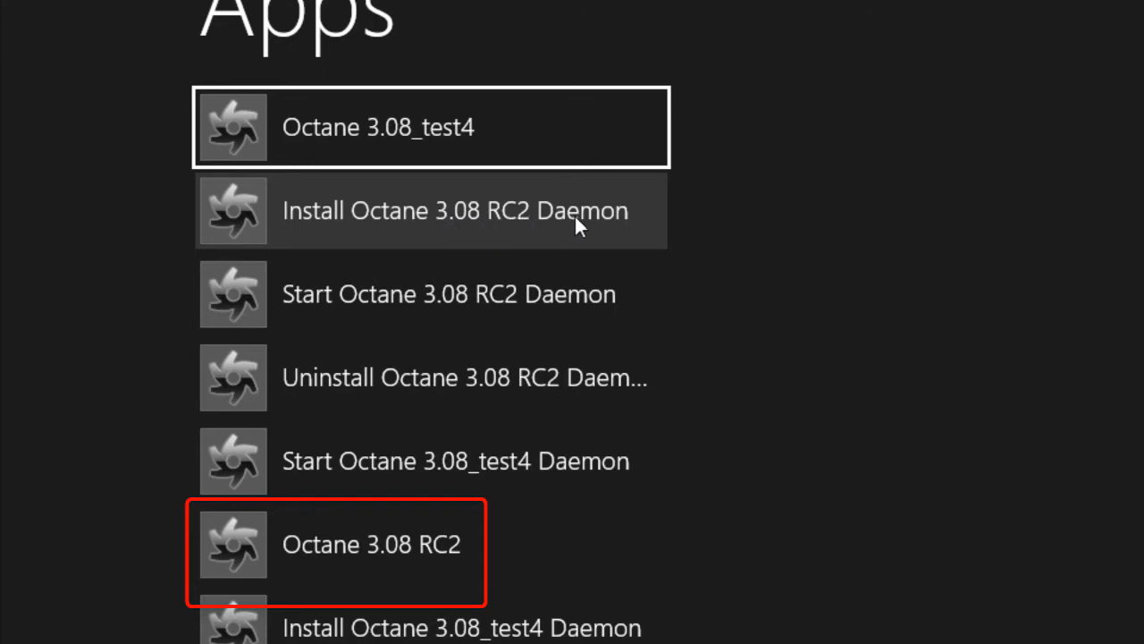
mouse_move(483, 237)
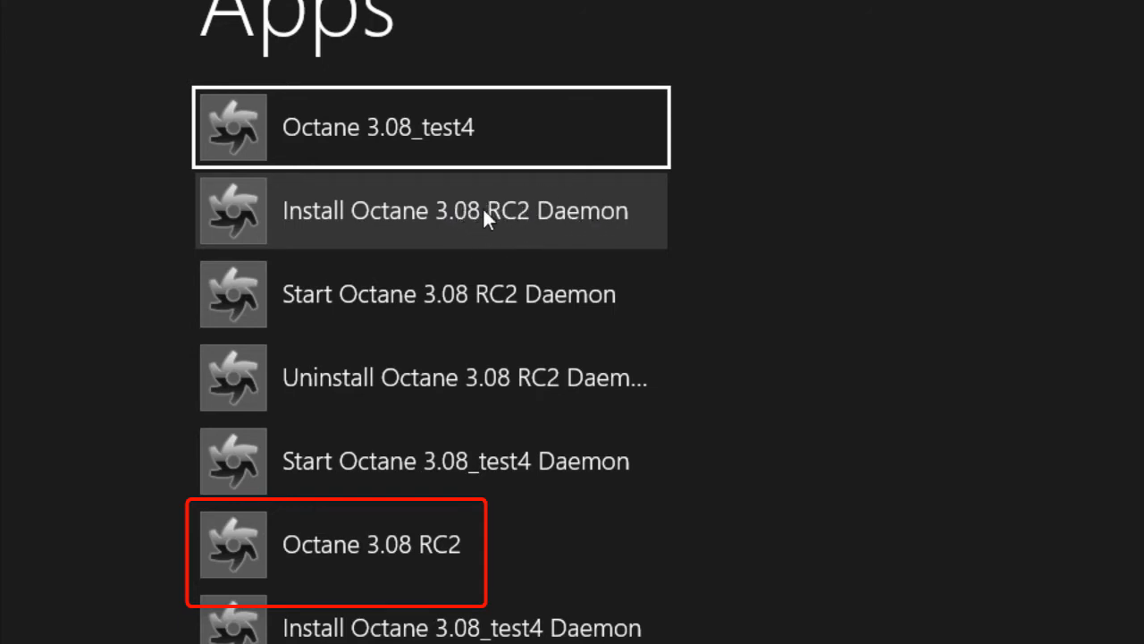
mouse_move(514, 207)
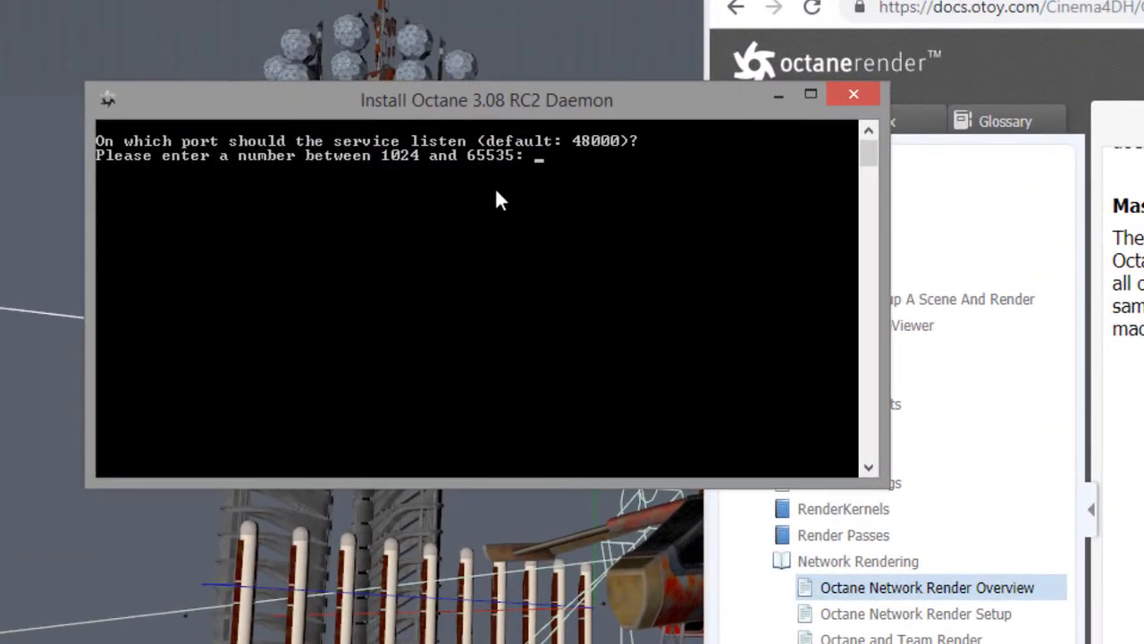
mouse_move(550, 213)
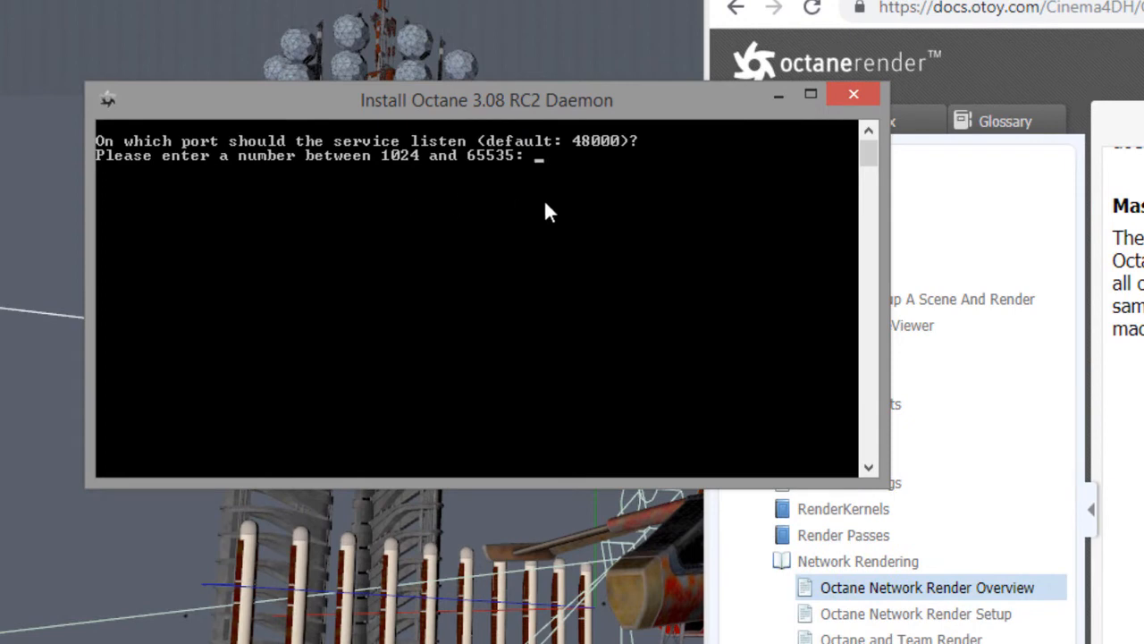
mouse_move(375, 239)
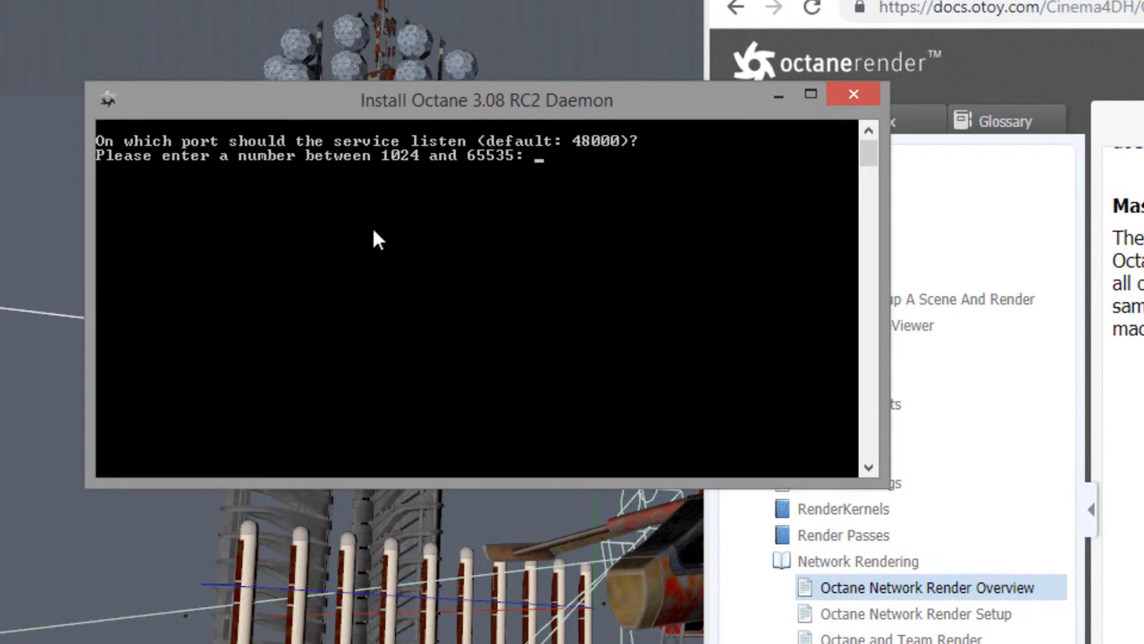
Accept port 48000 and all GPUs, decline out-of-core textures, and confirm with y
key(enter)
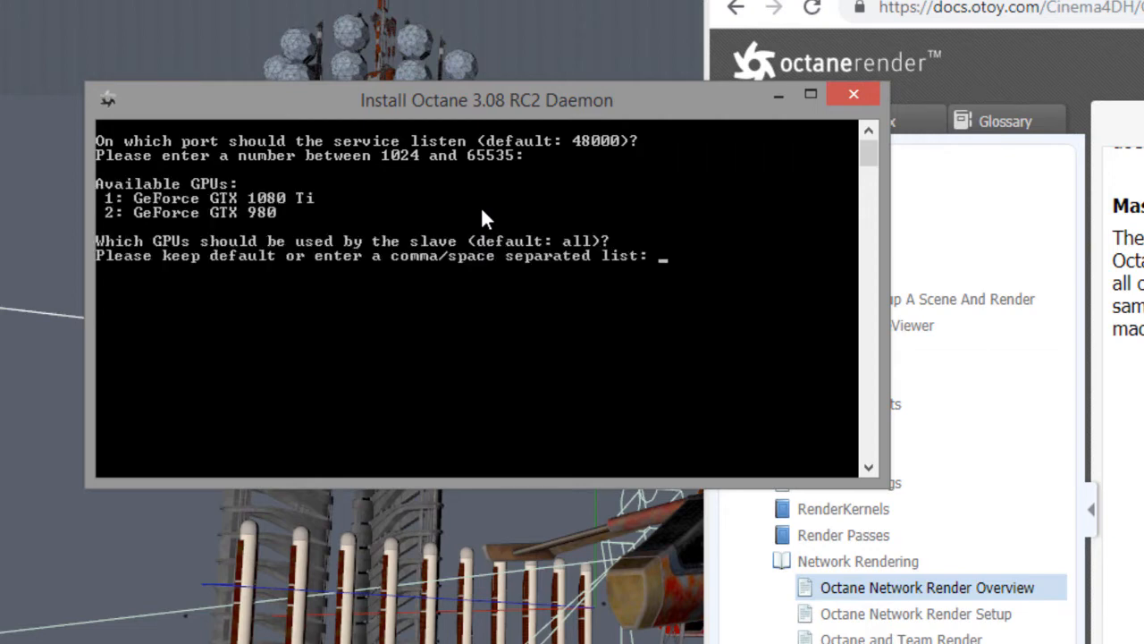
mouse_move(242, 259)
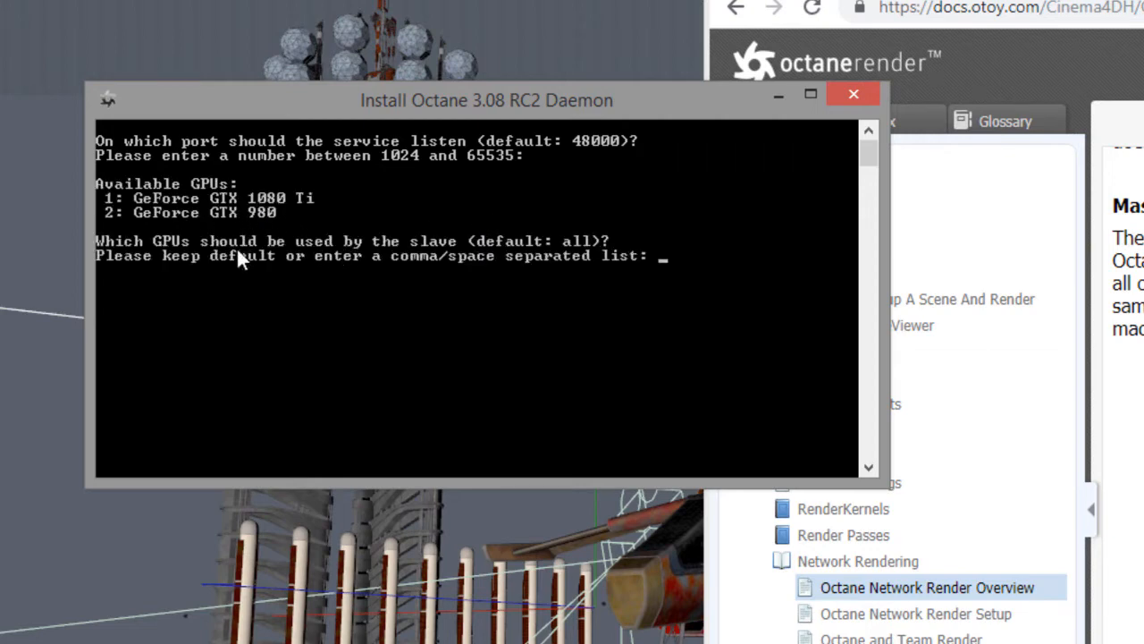
mouse_move(425, 286)
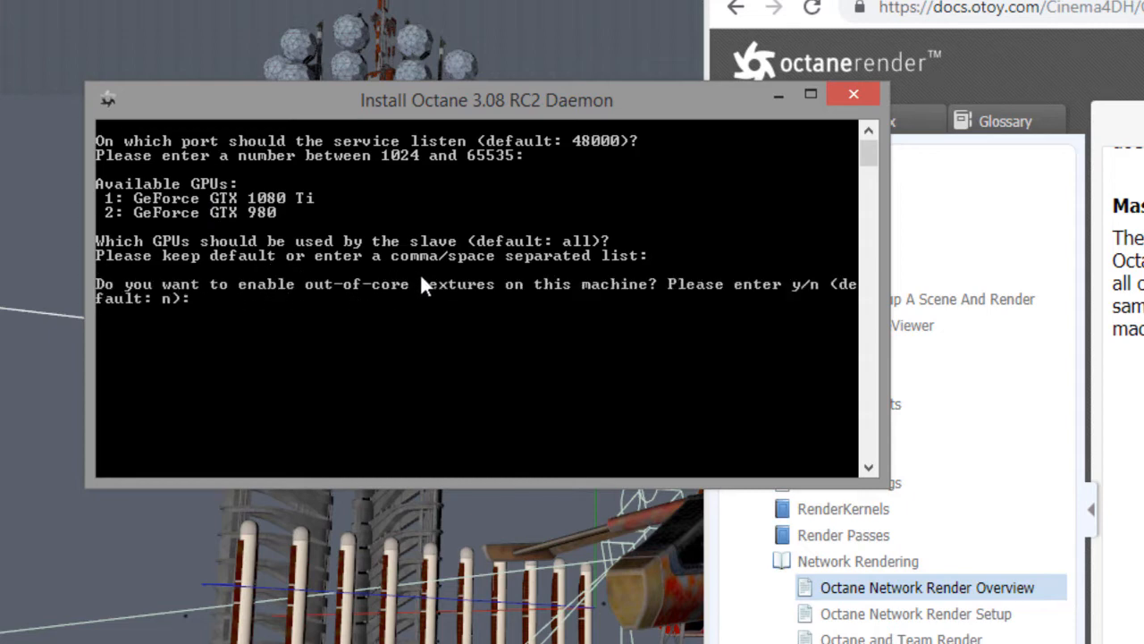
mouse_move(524, 302)
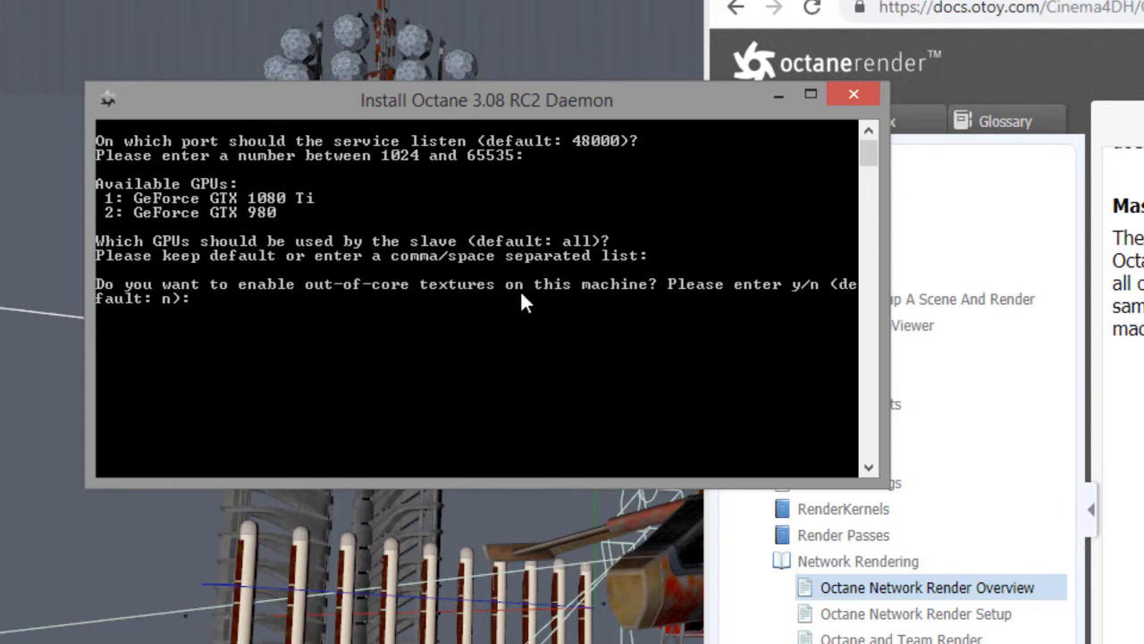
mouse_move(531, 302)
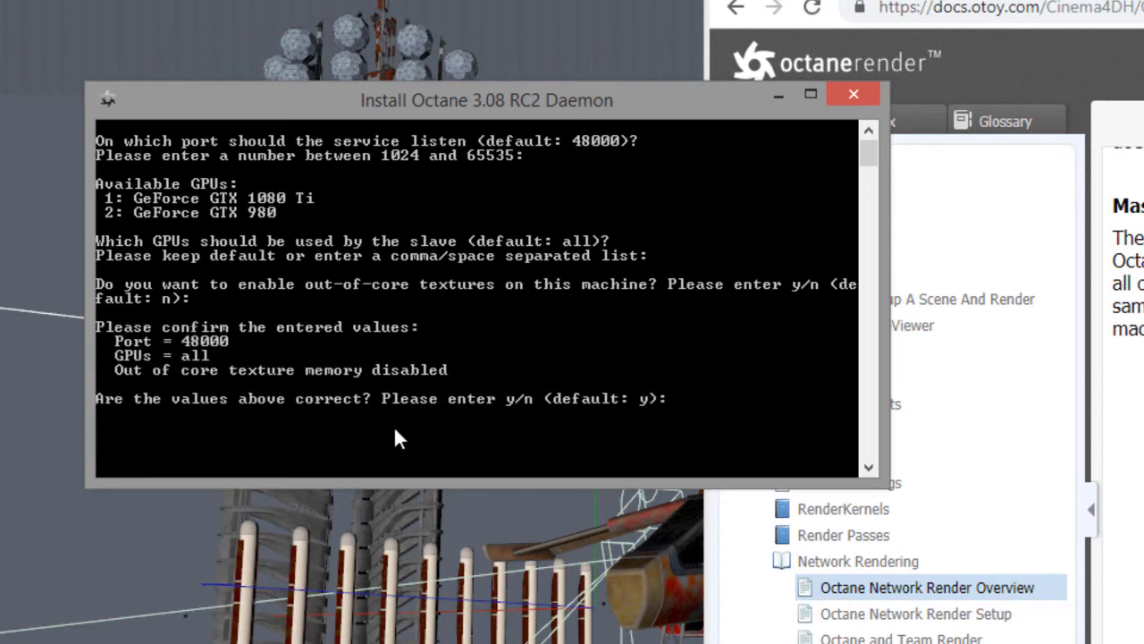
text(y)
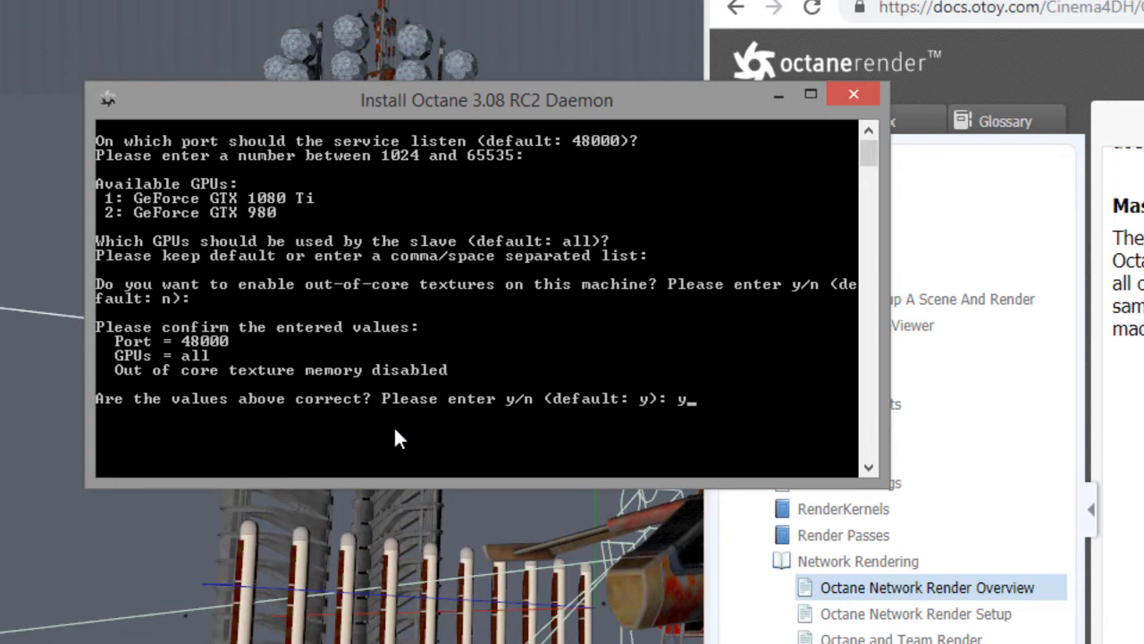
key(enter)
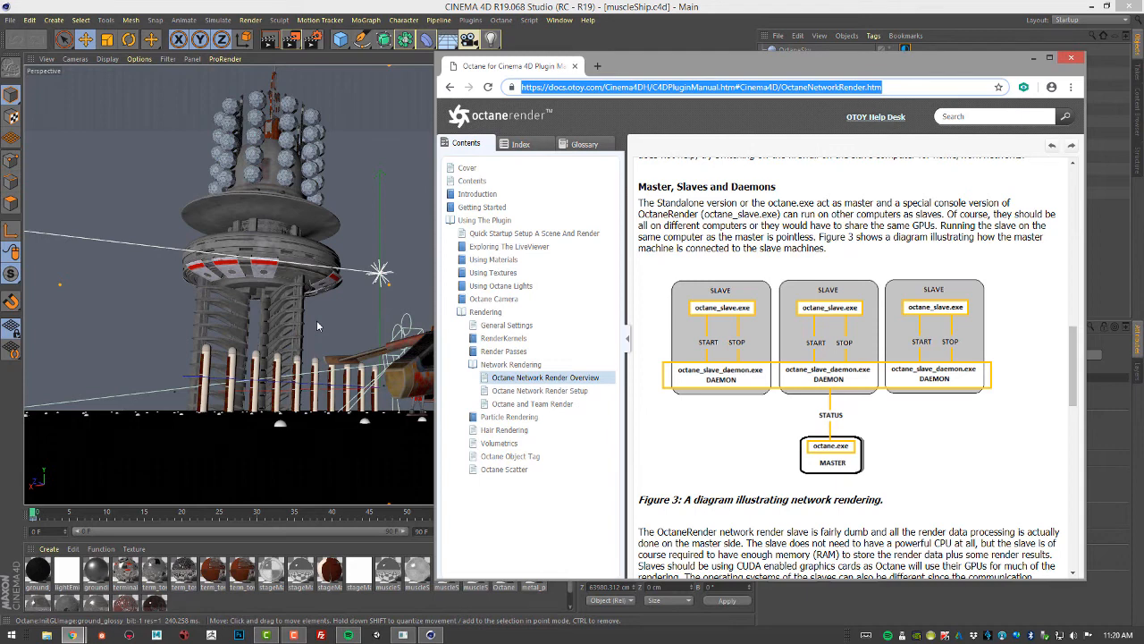
mouse_move(891, 474)
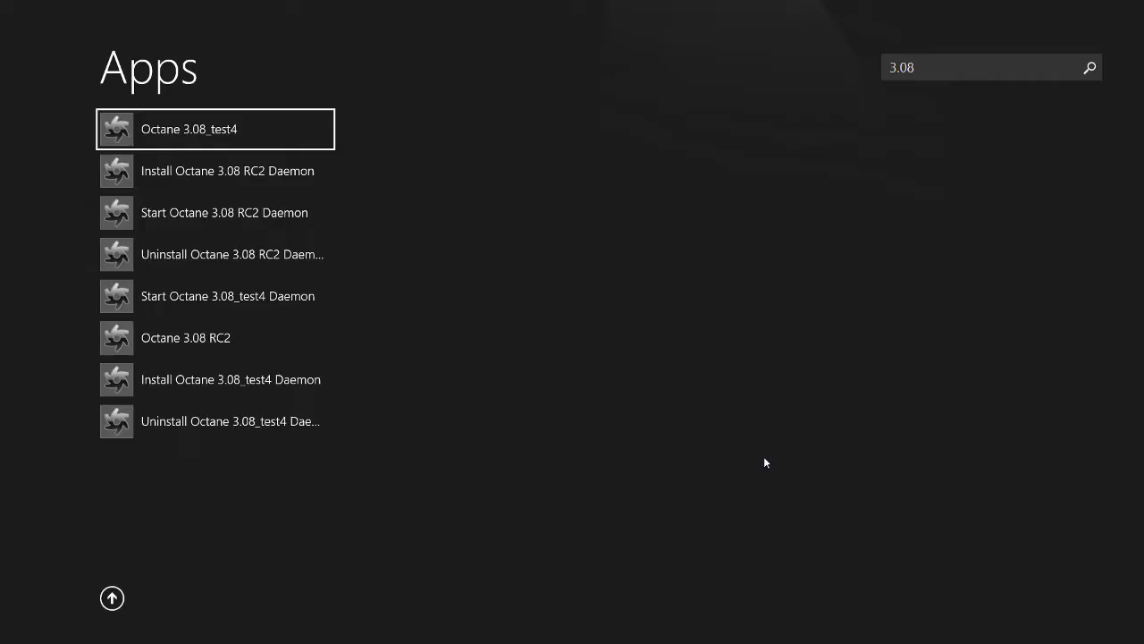
mouse_move(205, 219)
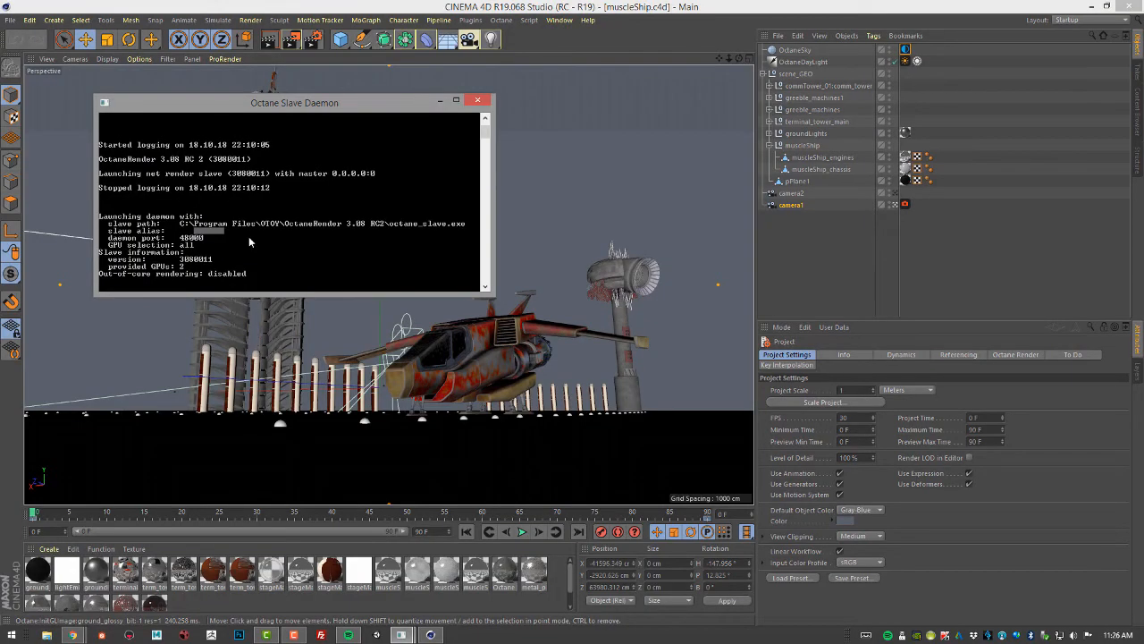
mouse_move(304, 269)
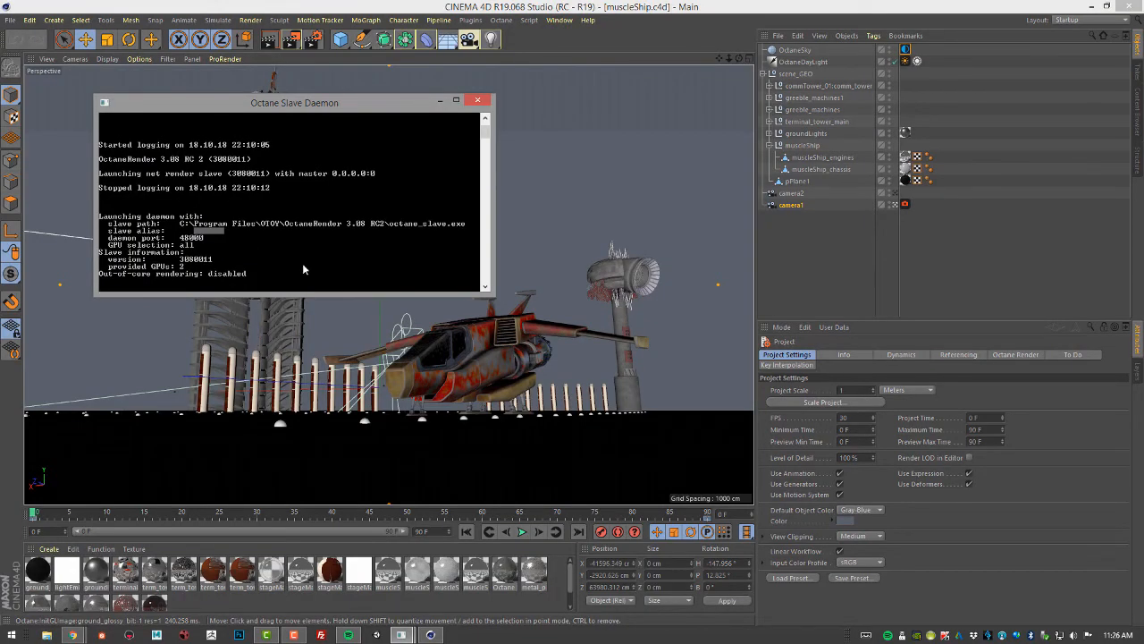
mouse_move(286, 269)
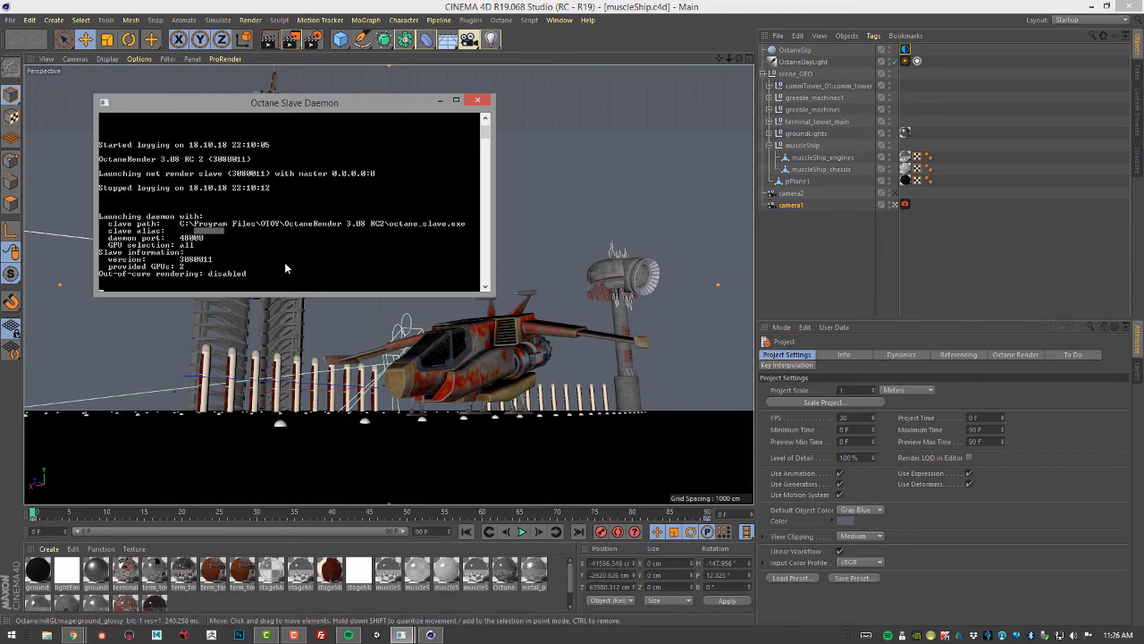
click(476, 99)
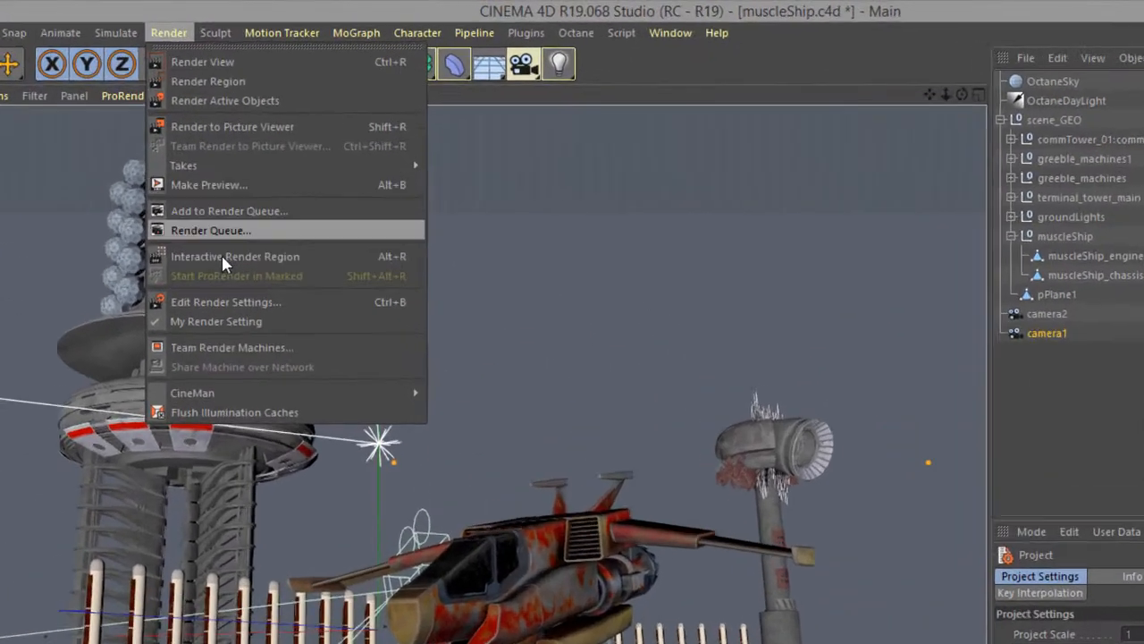
Open Render Settings on the Octane Renderer page to show Network Render options
click(225, 302)
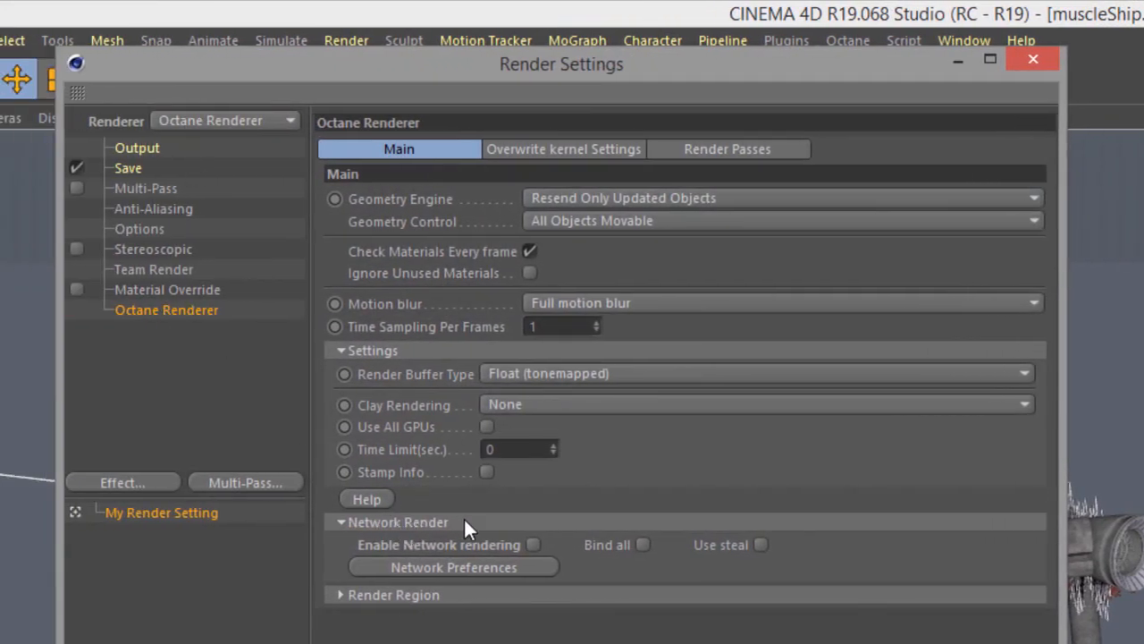
mouse_move(527, 552)
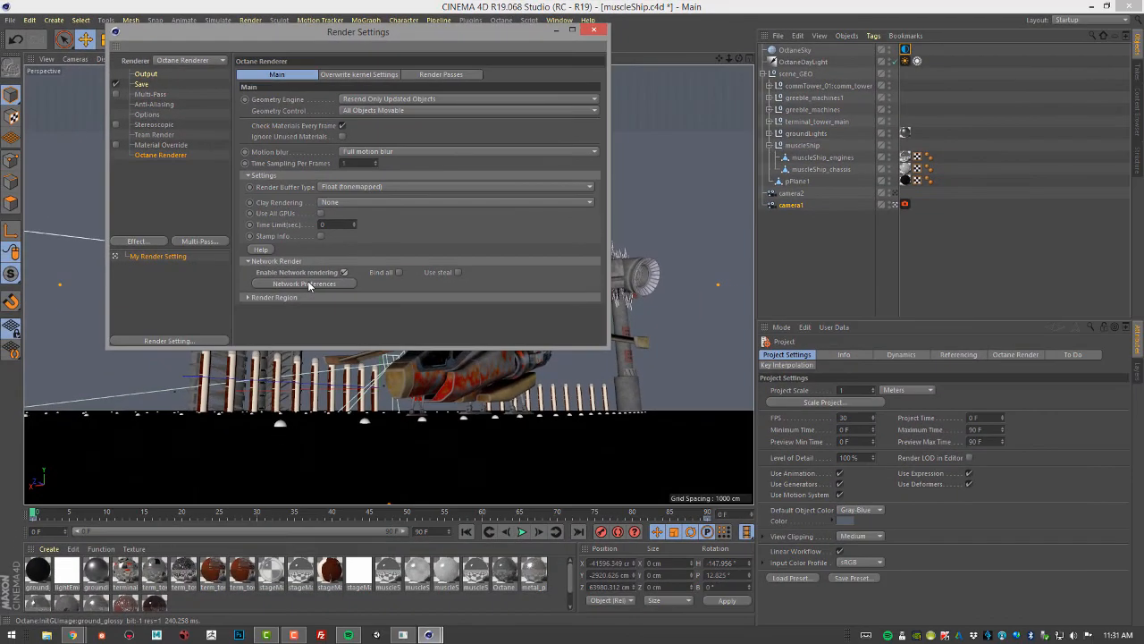
Open Network Preferences, showing network rendering enabled and daemon port 48000
click(304, 284)
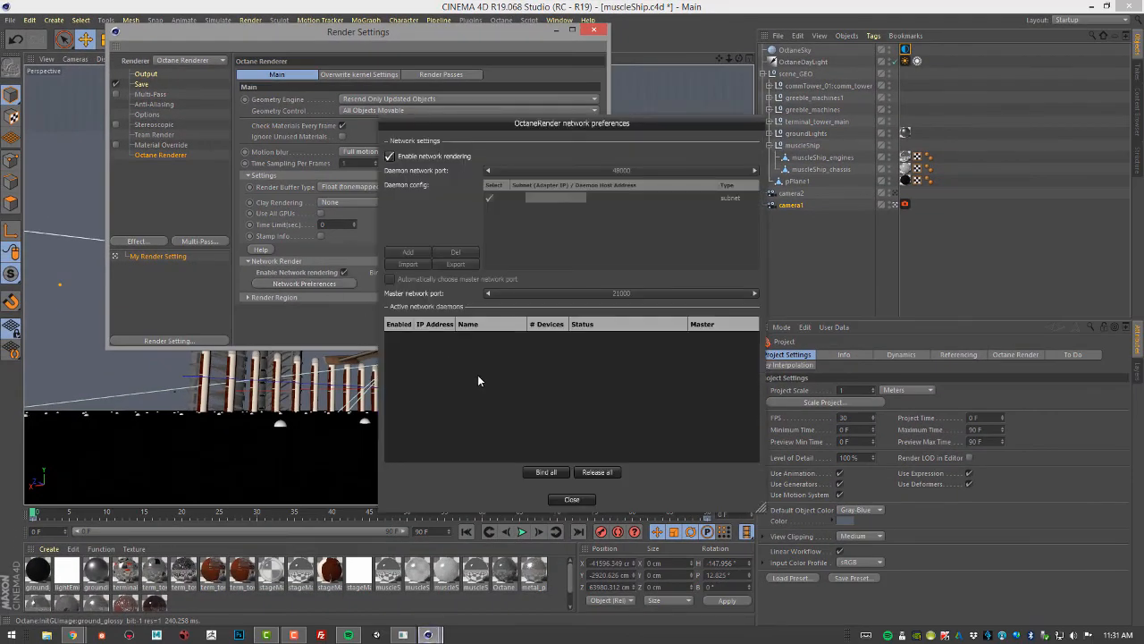
mouse_move(438, 396)
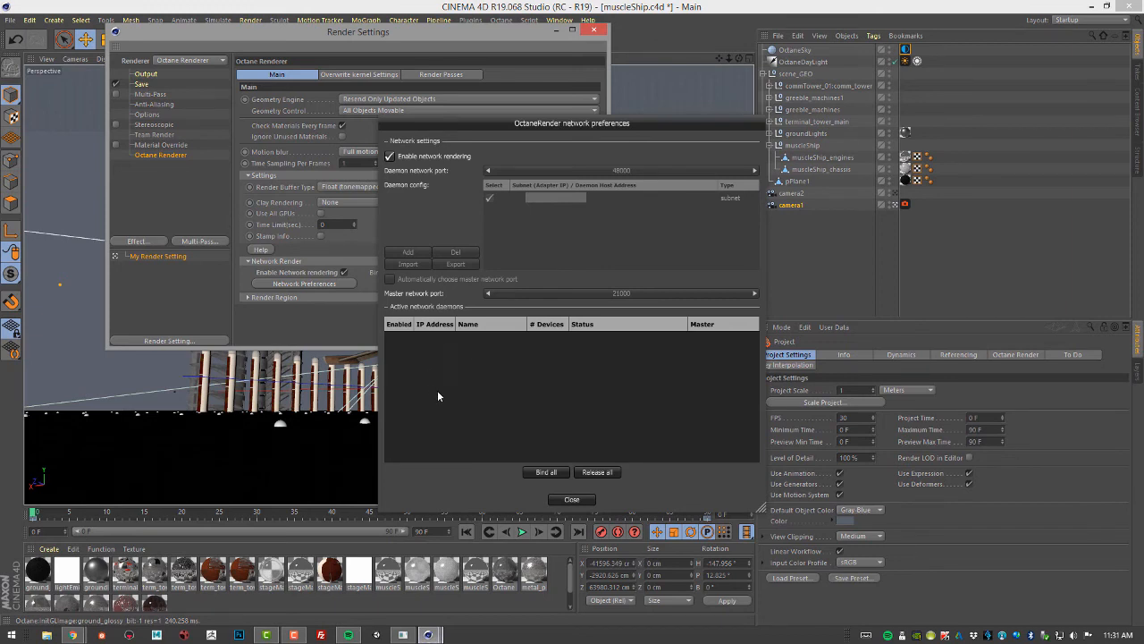
mouse_move(590, 356)
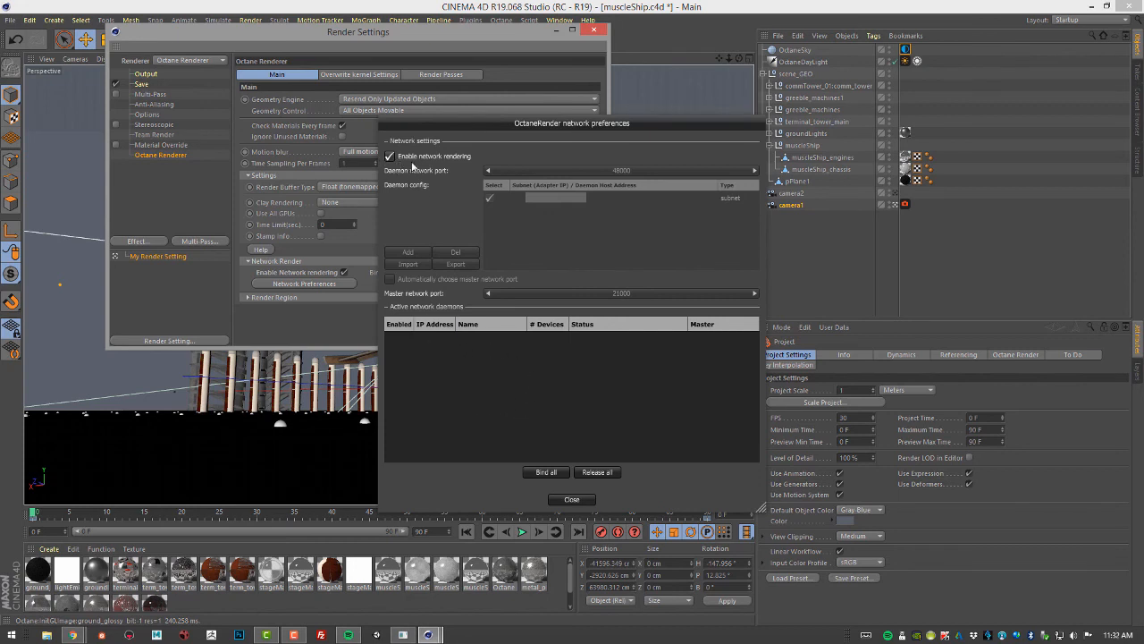
mouse_move(374, 171)
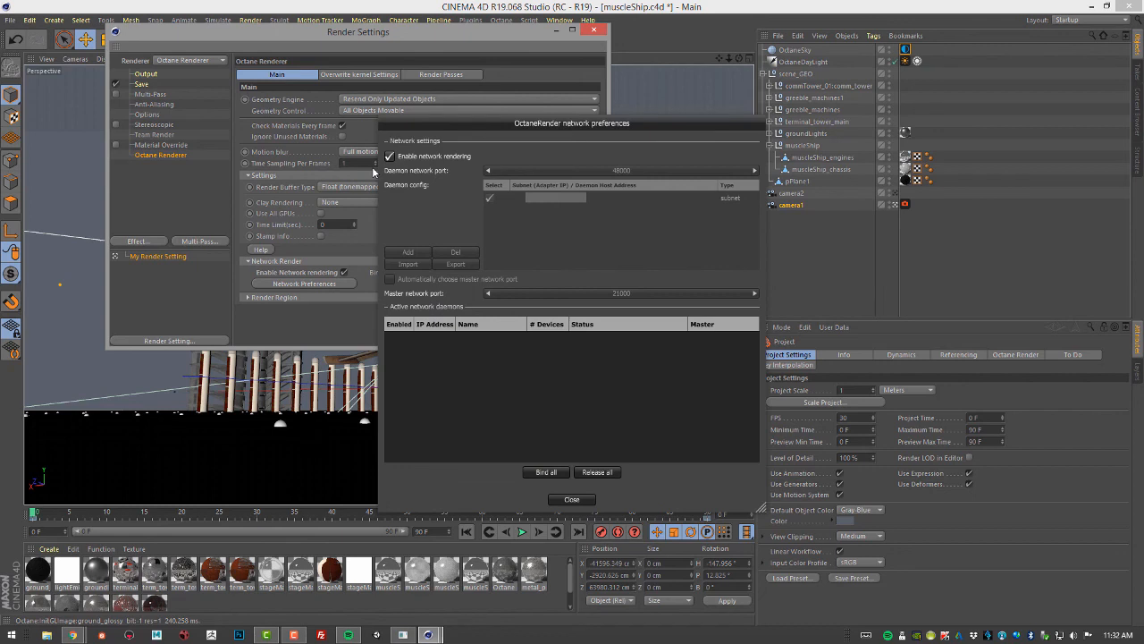
mouse_move(451, 372)
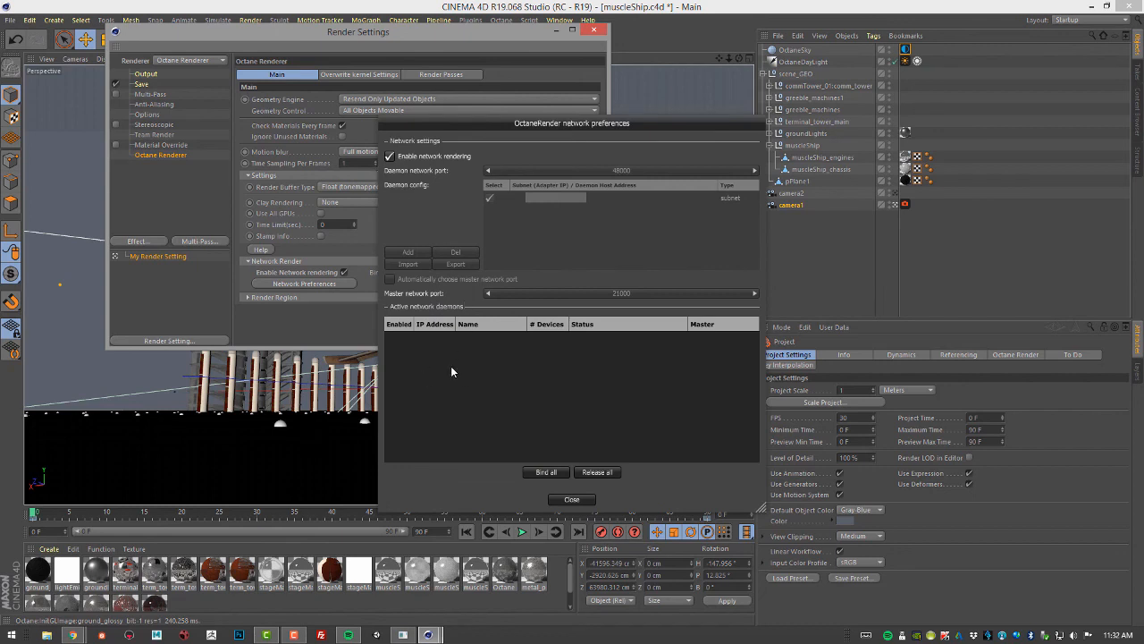